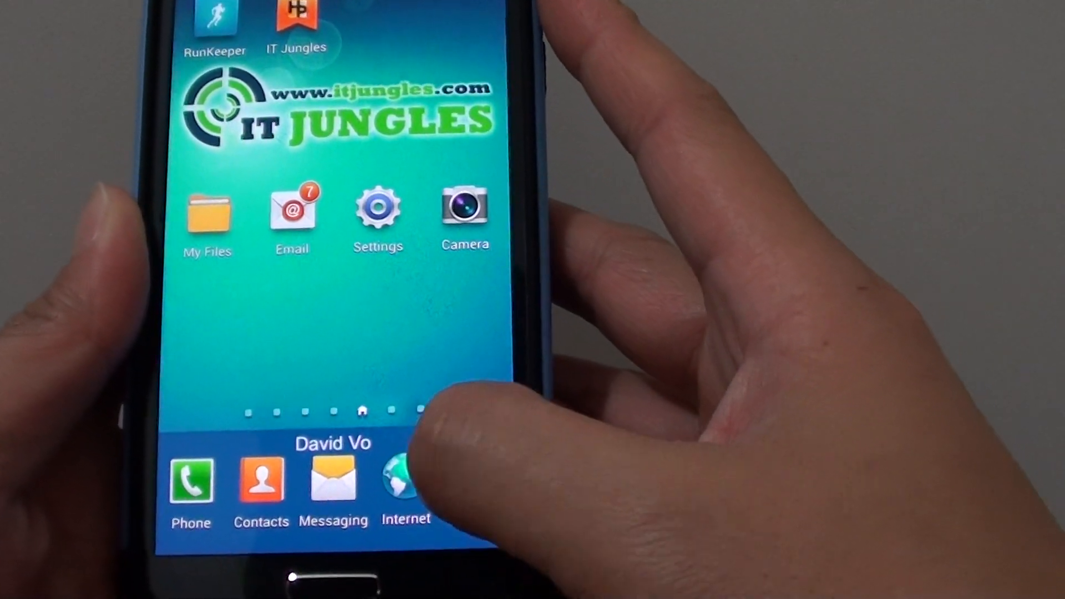
Launch the Internet browser from the dock and show its Settings with Basics and Advanced options.
click(405, 479)
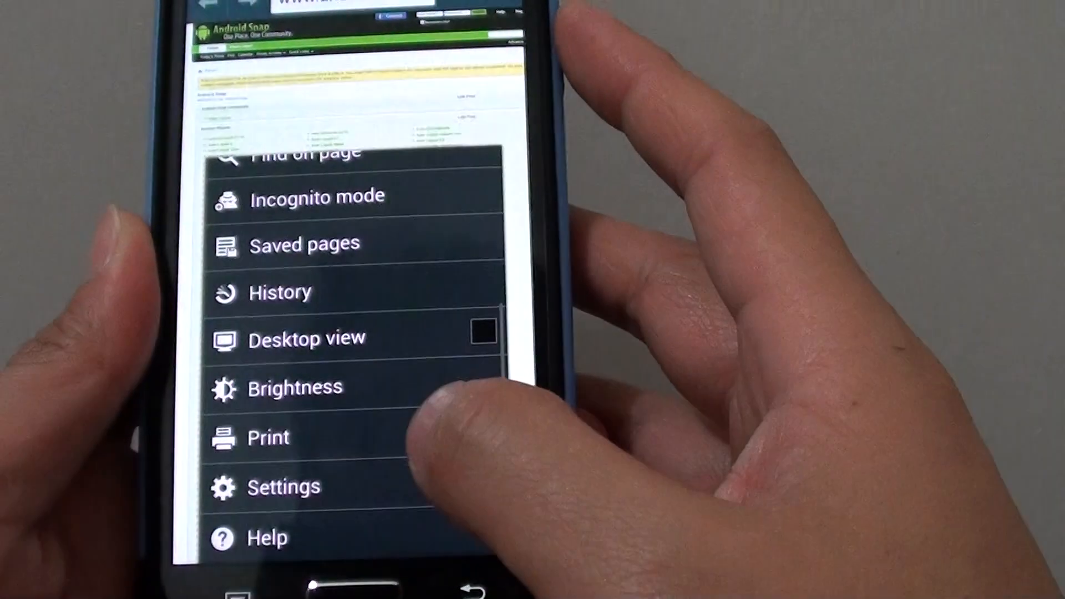
click(284, 486)
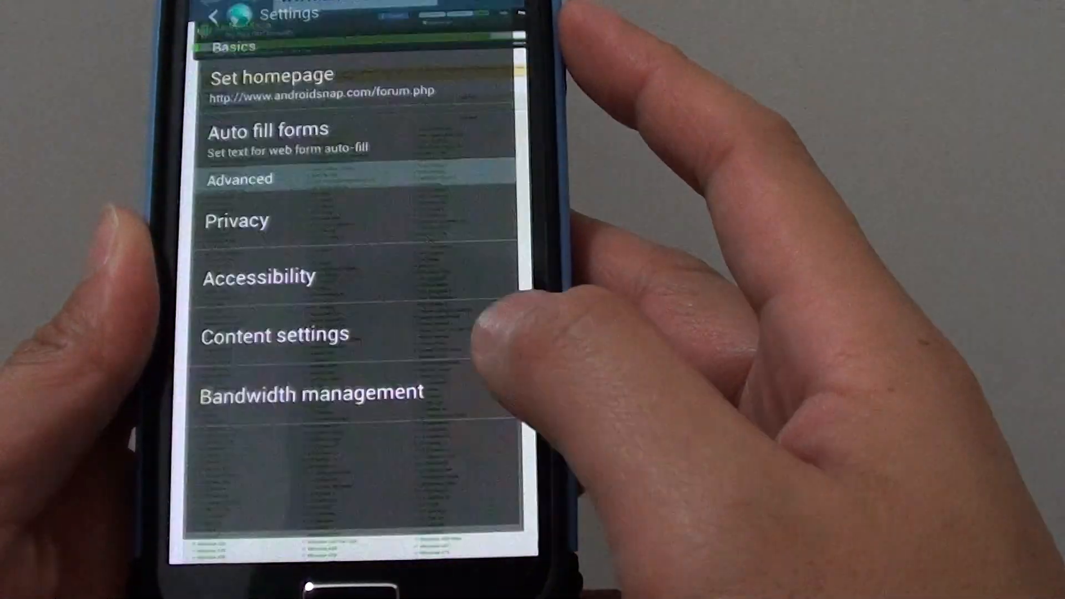